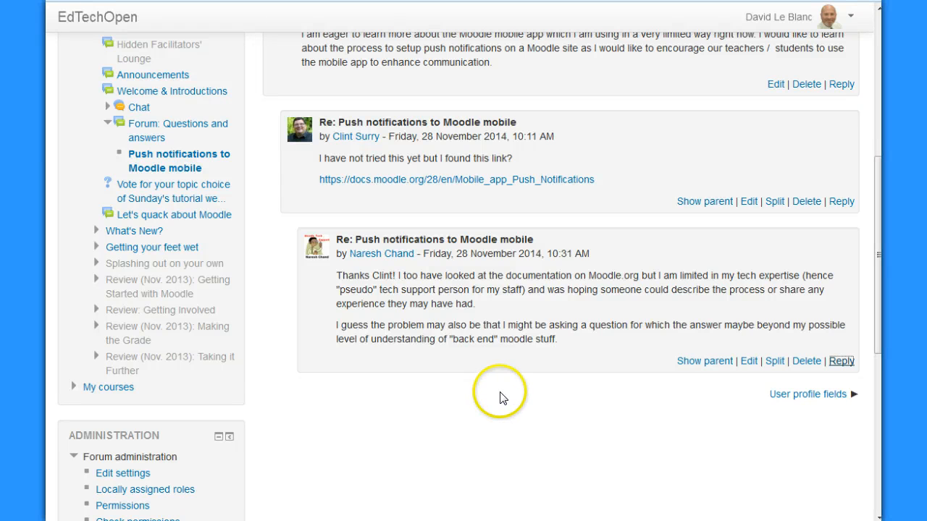
mouse_move(529, 340)
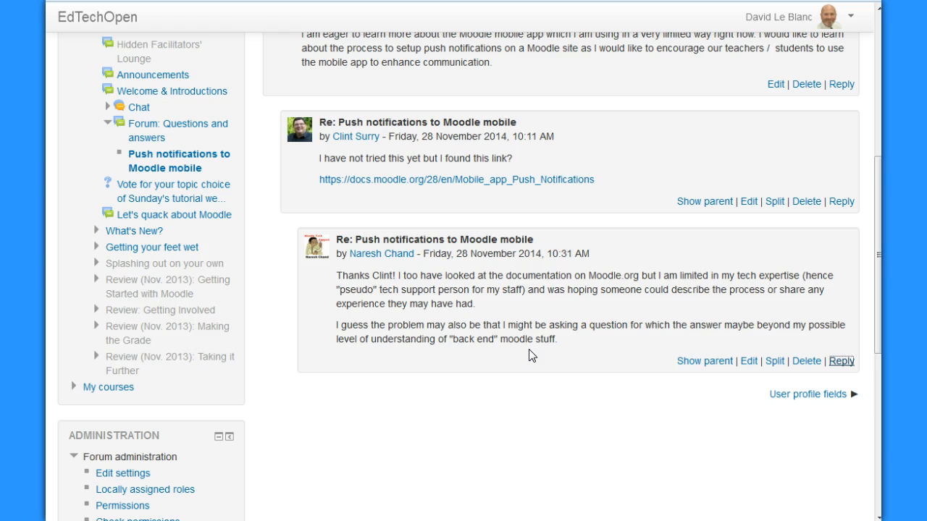
mouse_move(485, 359)
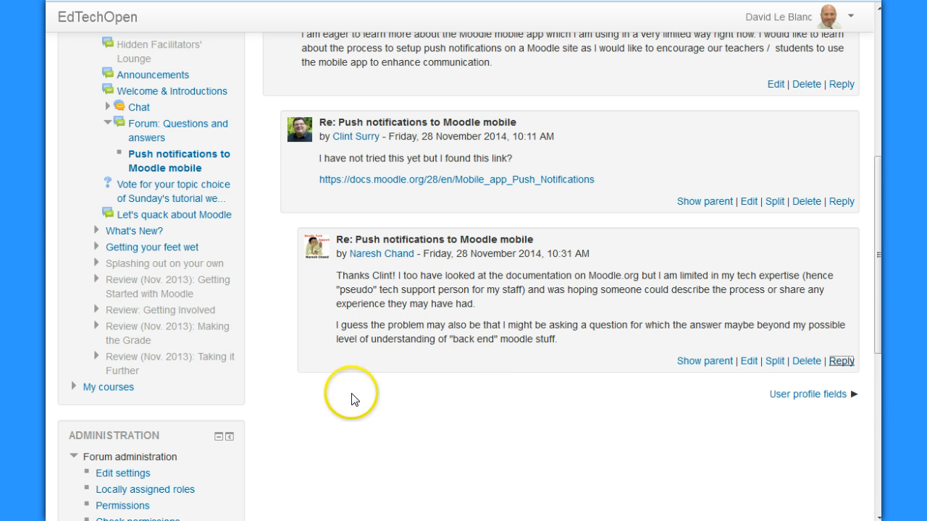
Expand Site administration Plugins and then Message outputs to list its settings pages.
scroll("down", 3)
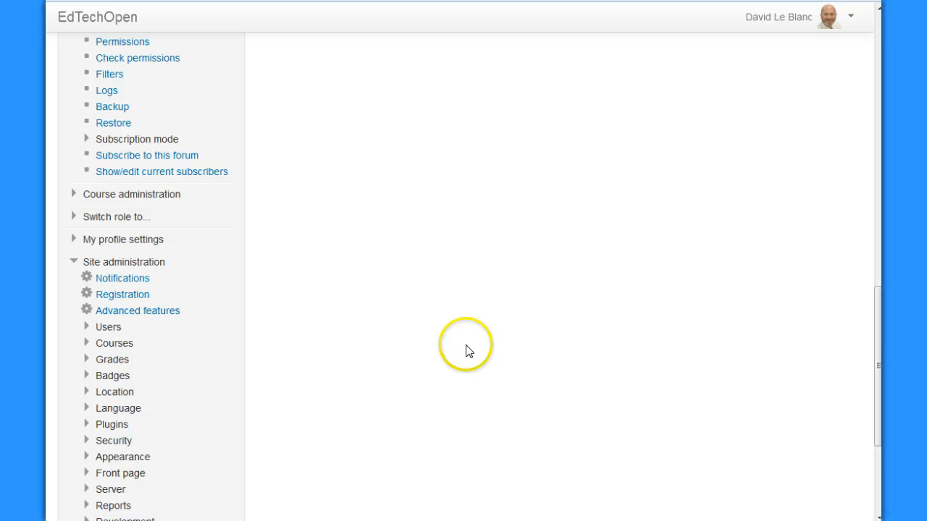
scroll("down", 3)
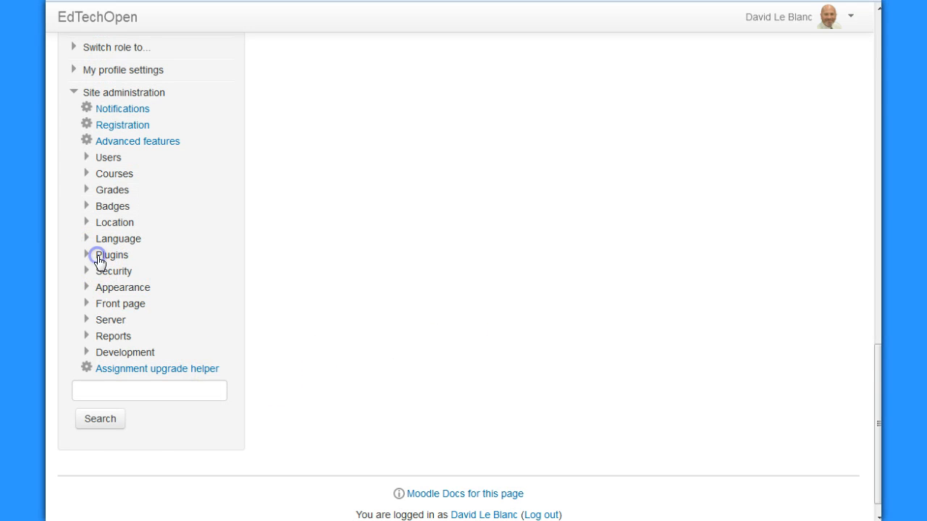
left_click(113, 255)
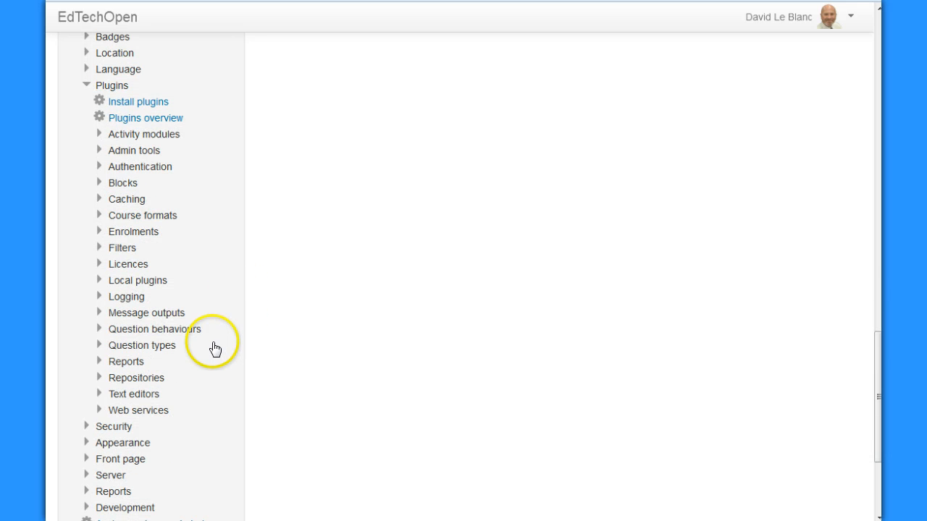
mouse_move(143, 224)
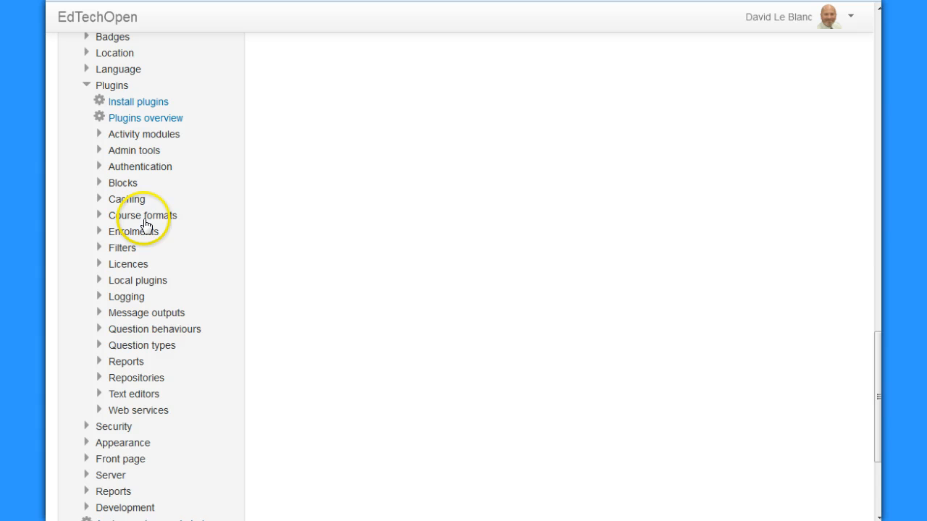
mouse_move(124, 320)
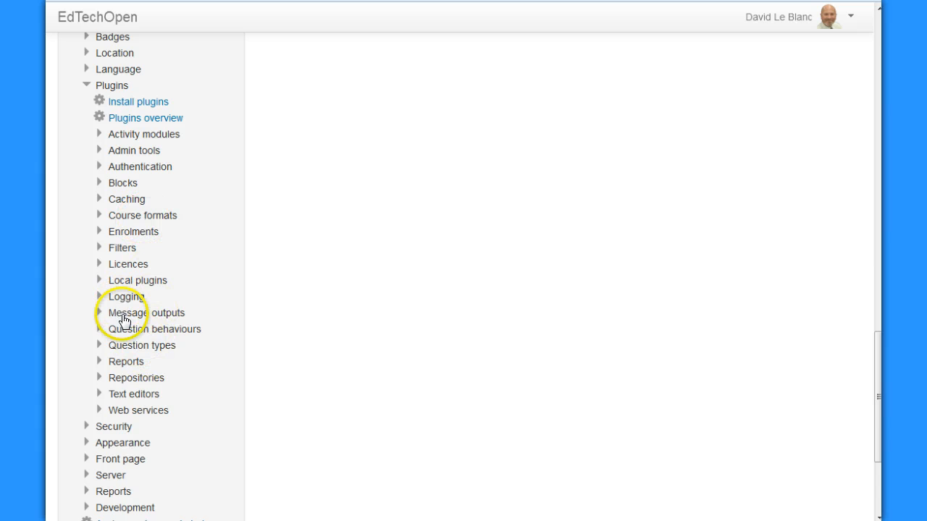
left_click(98, 313)
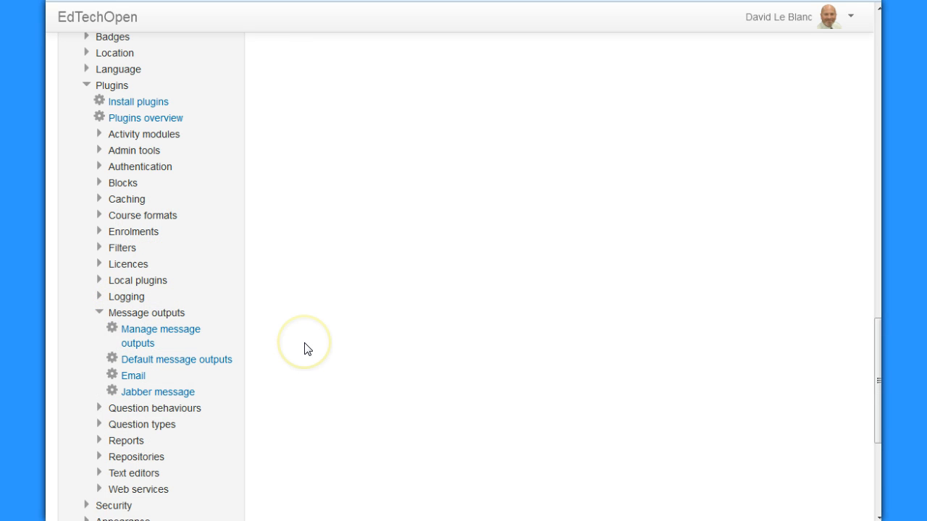
mouse_move(176, 340)
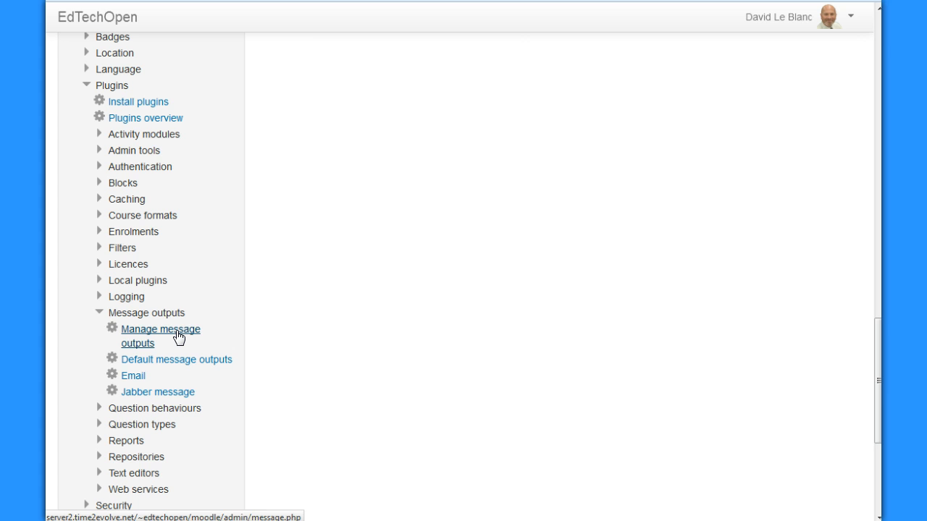
Go to Manage message outputs and the Mobile notifications output settings.
left_click(159, 336)
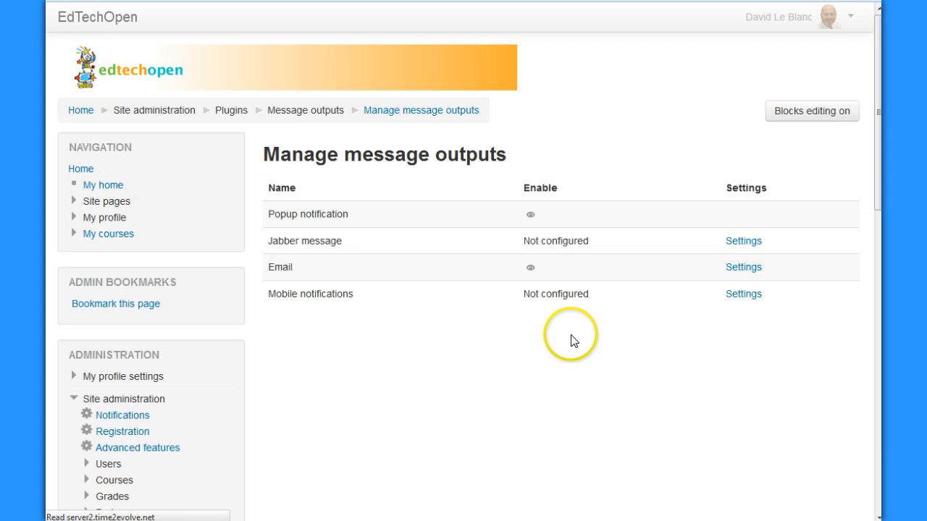
mouse_move(333, 234)
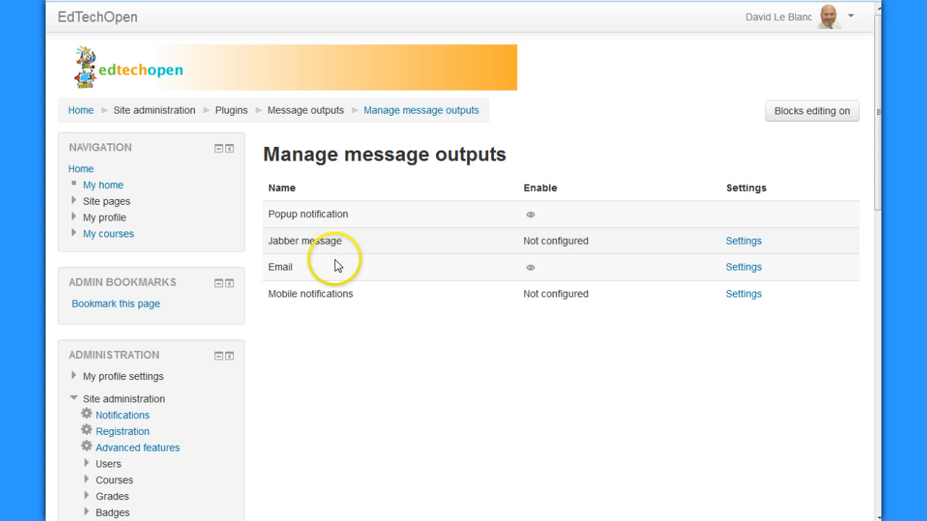
mouse_move(365, 320)
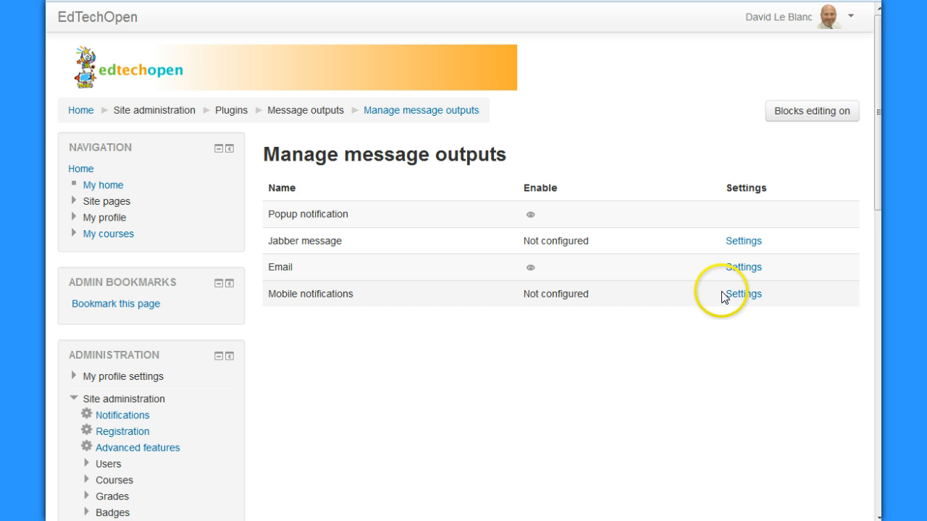
mouse_move(743, 294)
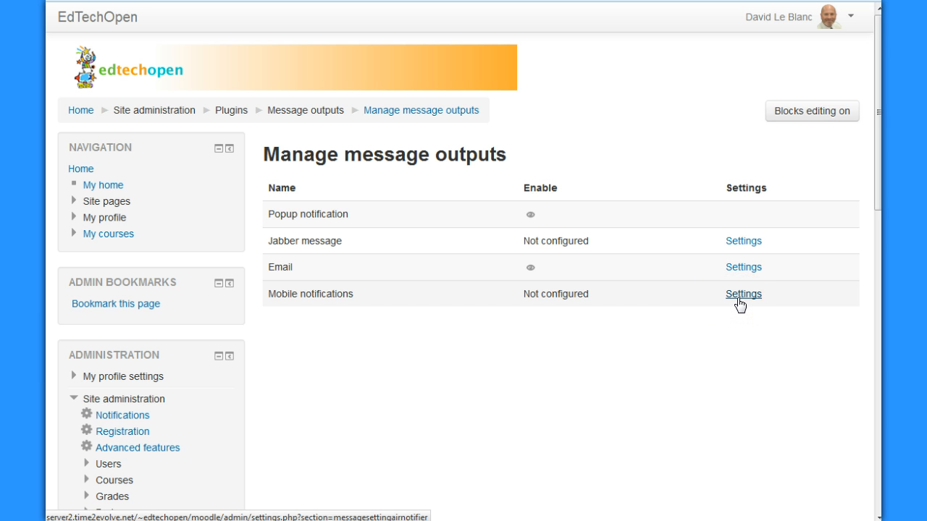
left_click(743, 293)
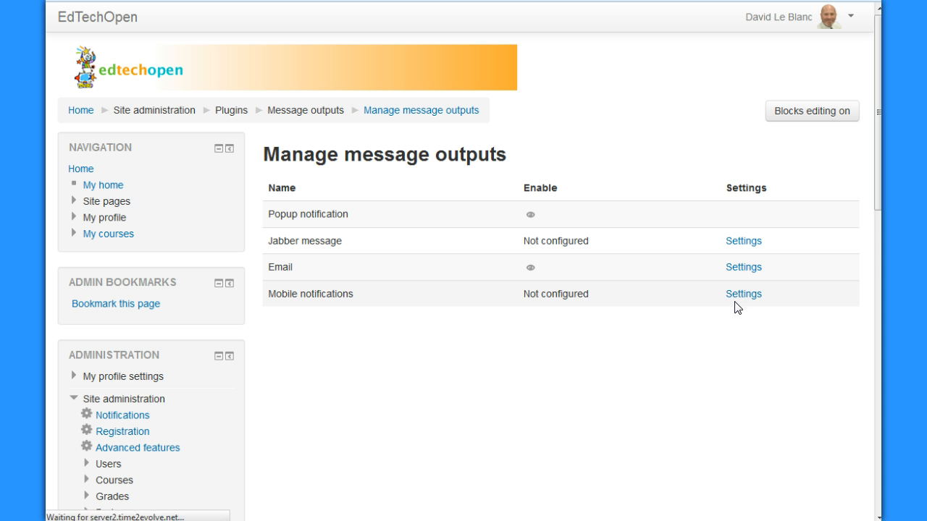
left_click(743, 293)
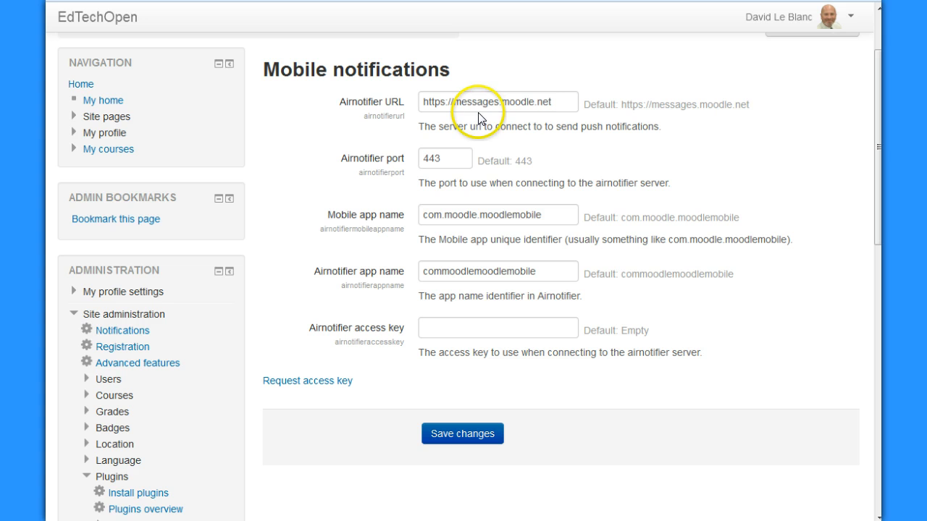
mouse_move(527, 123)
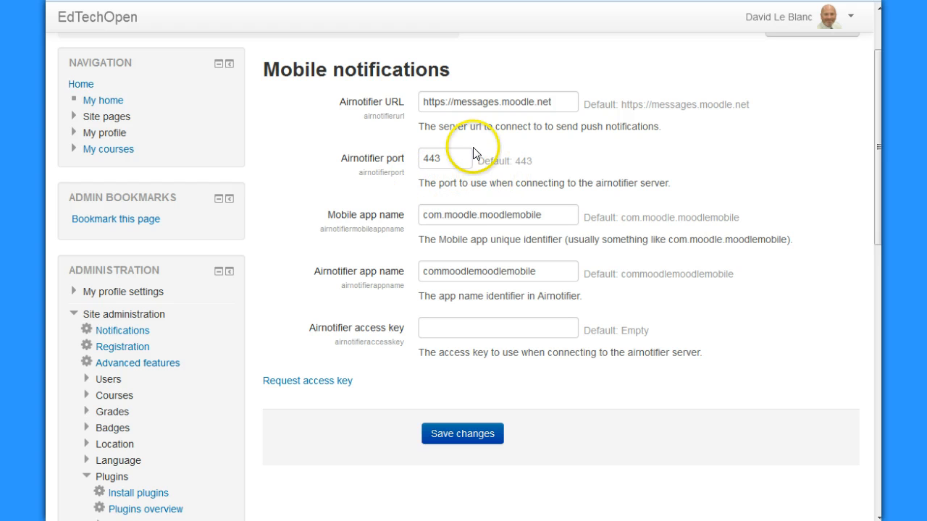
mouse_move(481, 239)
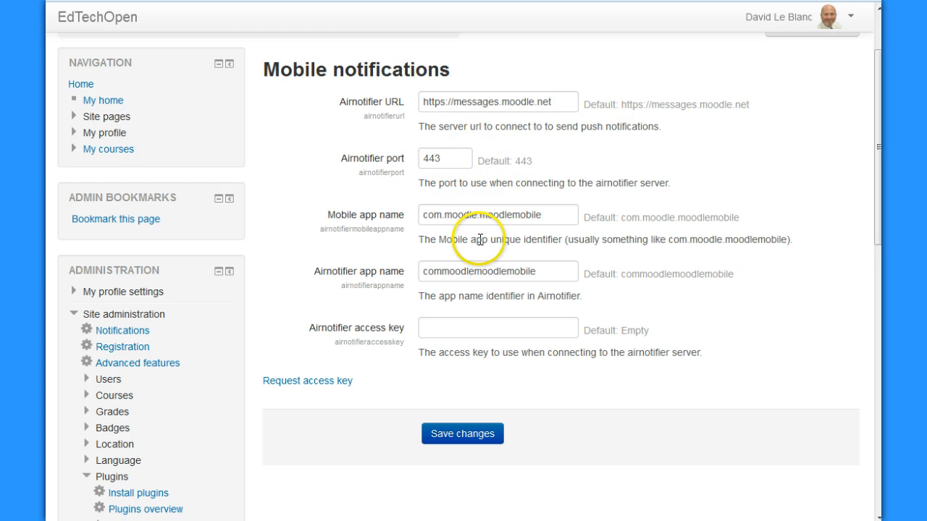
mouse_move(475, 271)
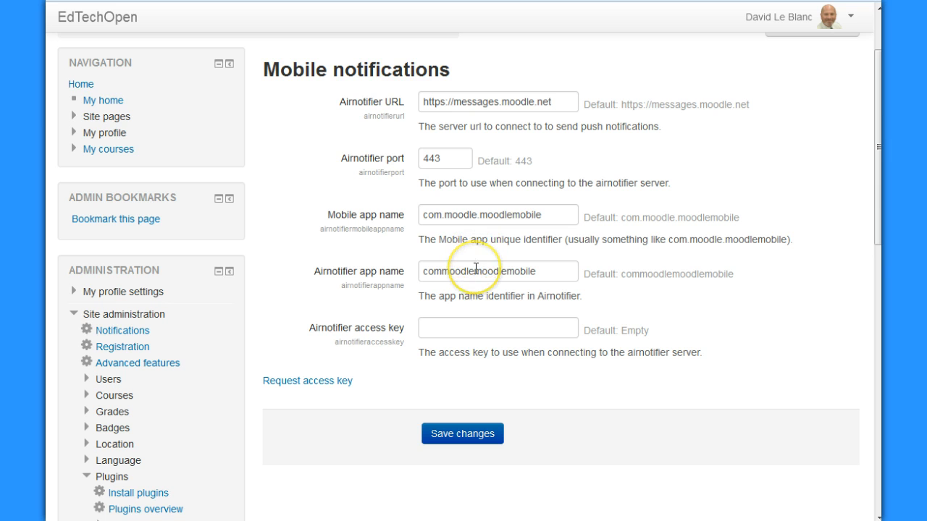
mouse_move(326, 344)
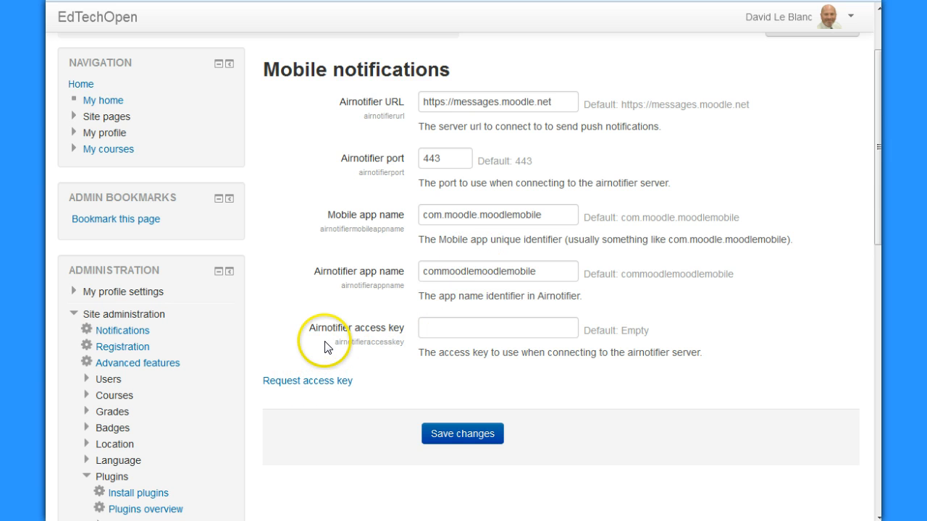
mouse_move(325, 349)
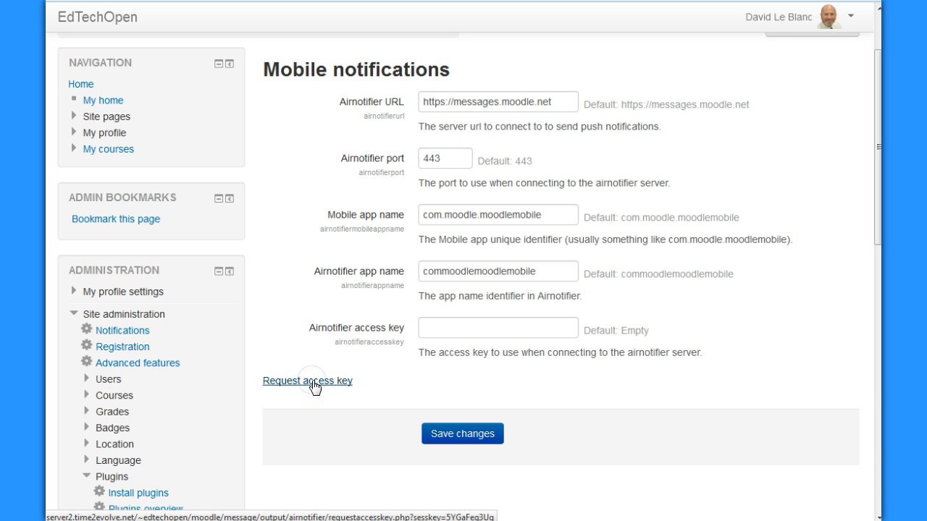
left_click(307, 379)
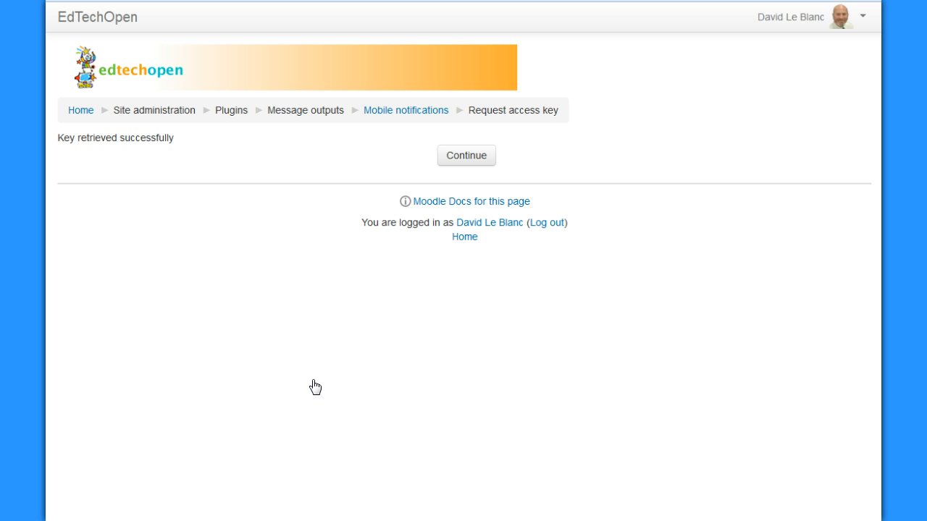
Request an Airnotifier access key for the site.
left_click(466, 155)
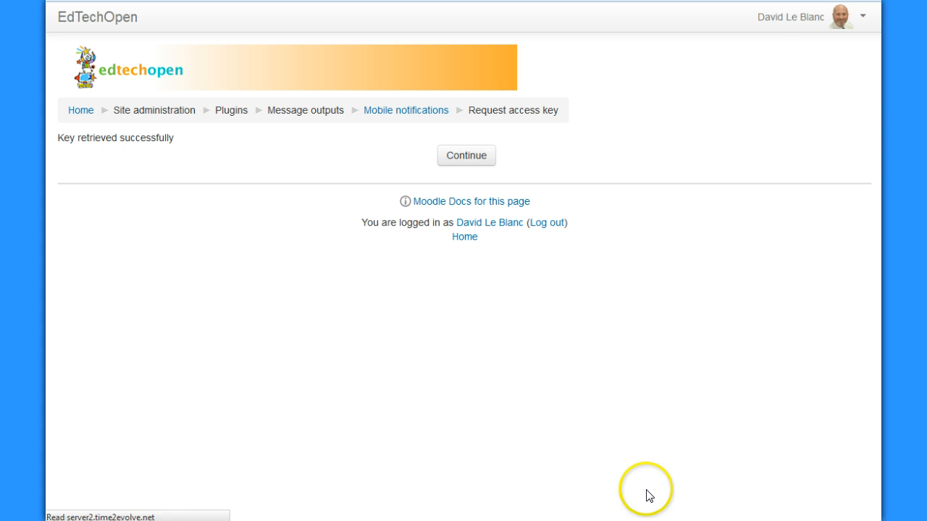
Return to Mobile notifications with the retrieved Airnotifier key filled in and save changes.
left_click(466, 155)
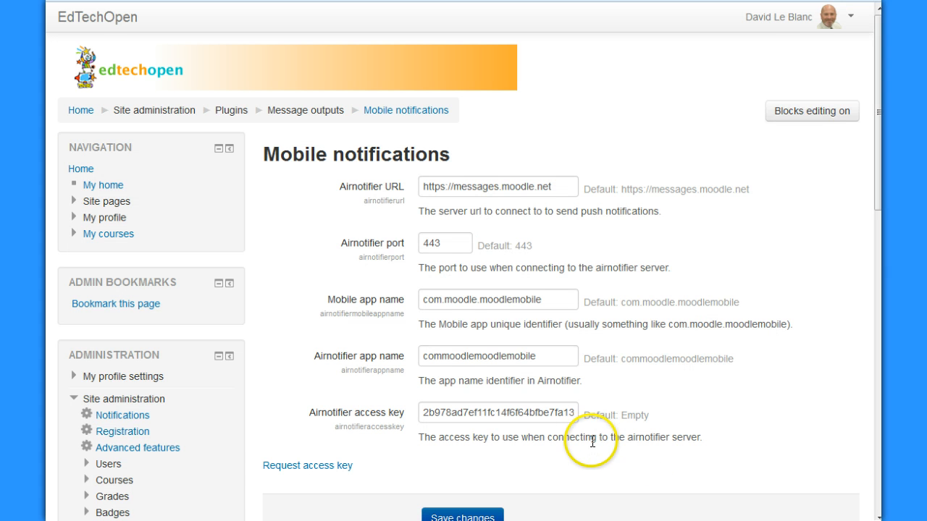
scroll("down", 3)
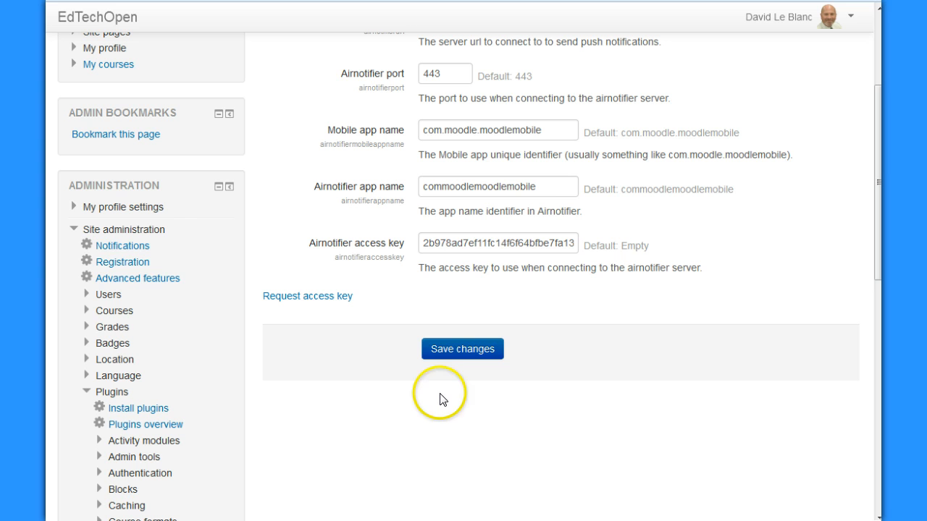
left_click(462, 348)
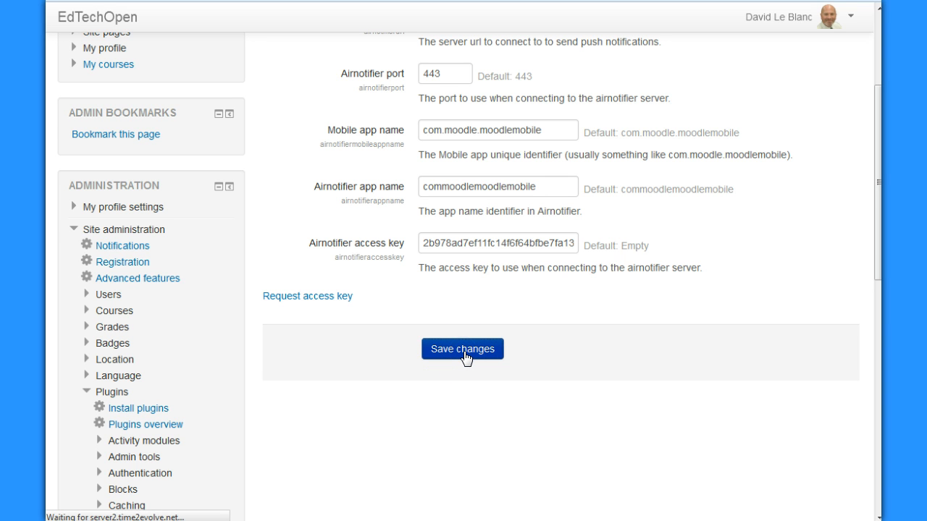
left_click(462, 348)
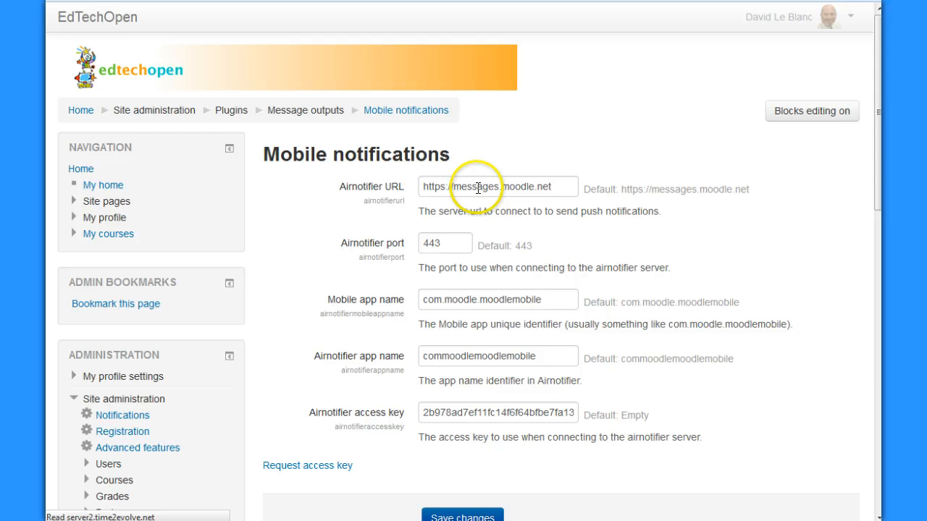
mouse_move(510, 336)
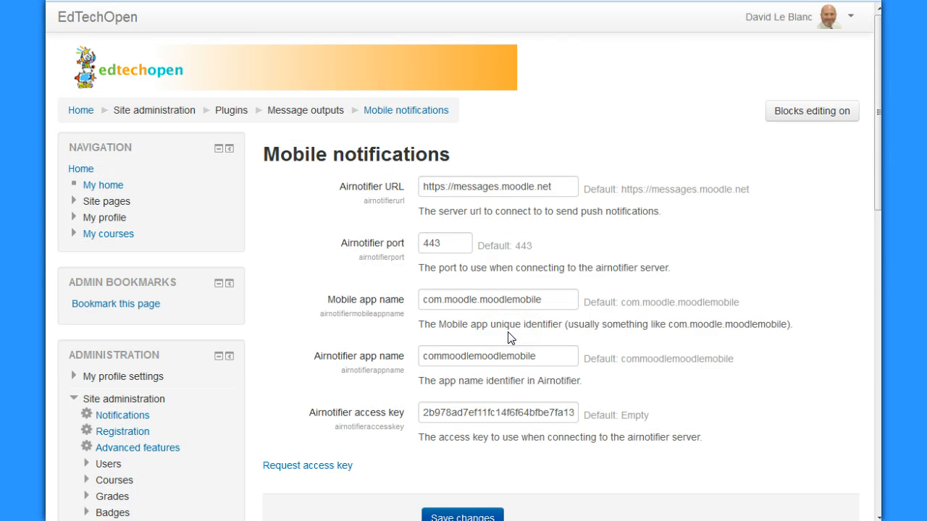
left_click(462, 348)
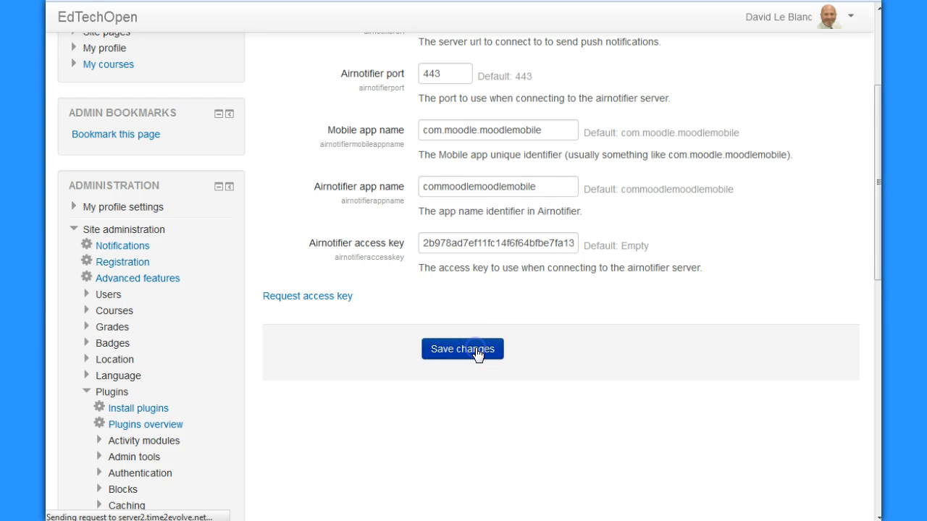
left_click(462, 349)
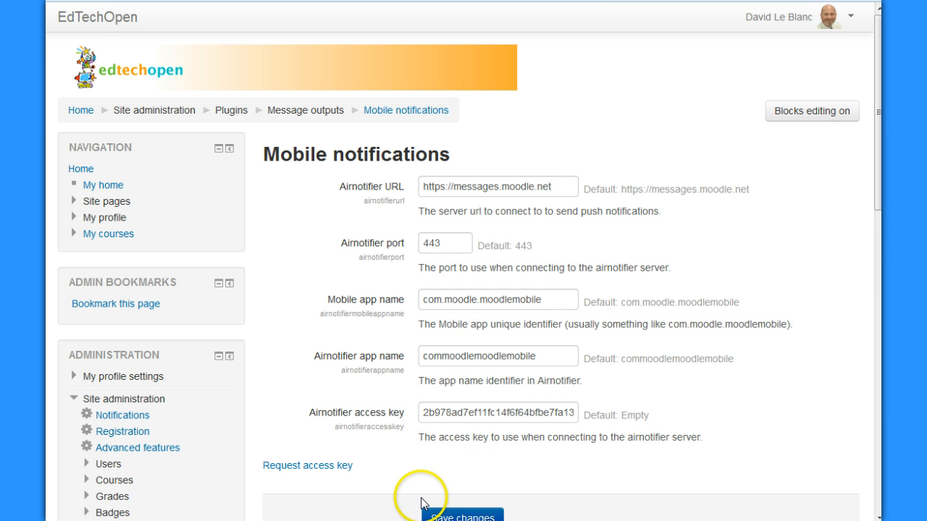
mouse_move(405, 489)
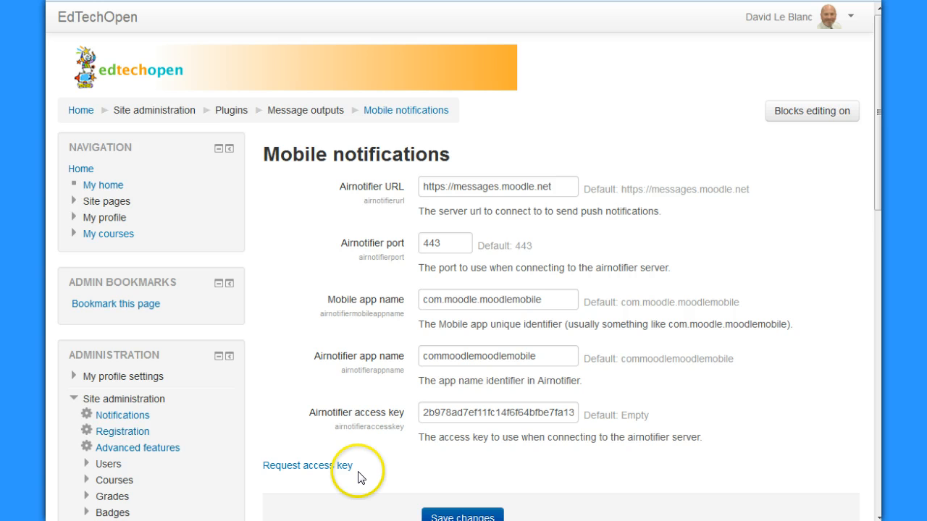
mouse_move(358, 486)
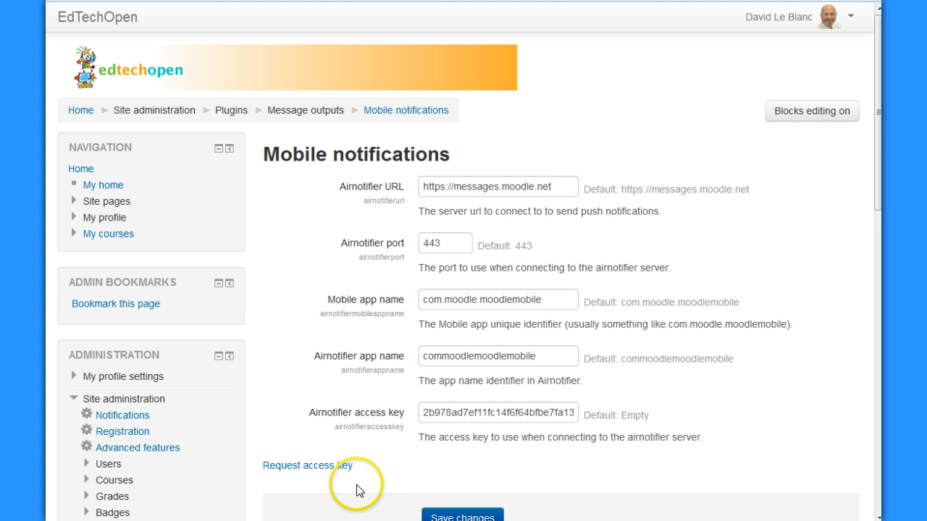
scroll("down", 3)
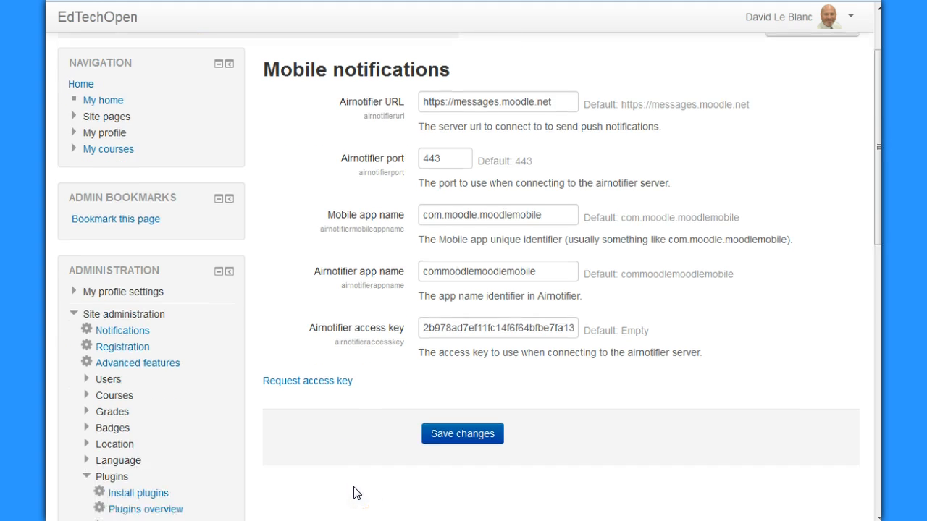